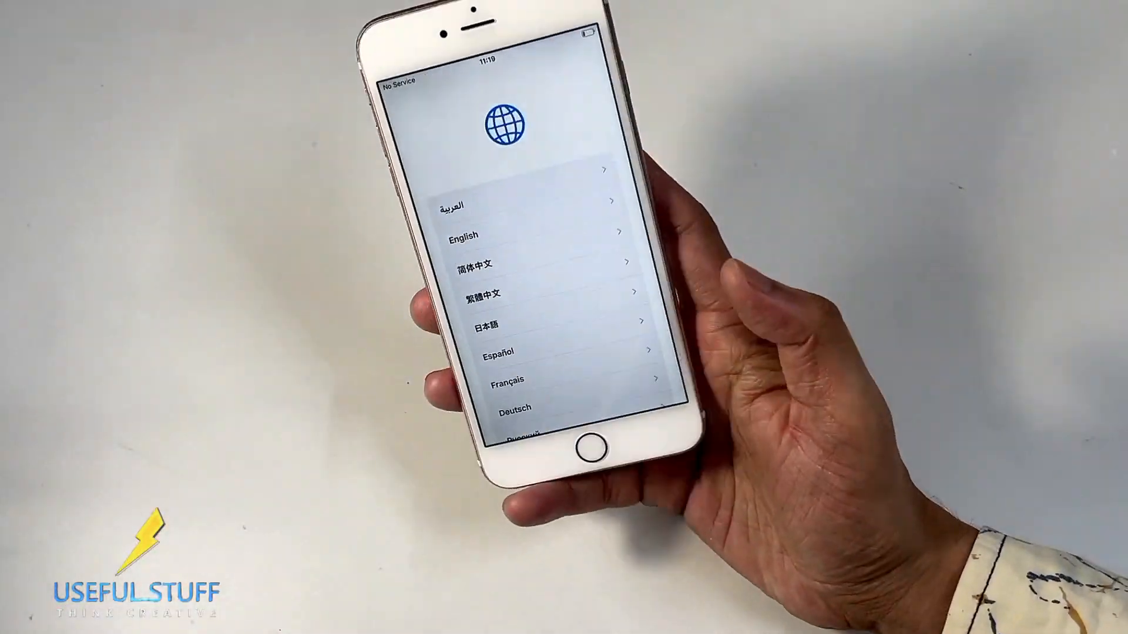
- Download the macOS version of 4MeKey from its product page in Chrome
left_click(464, 234)
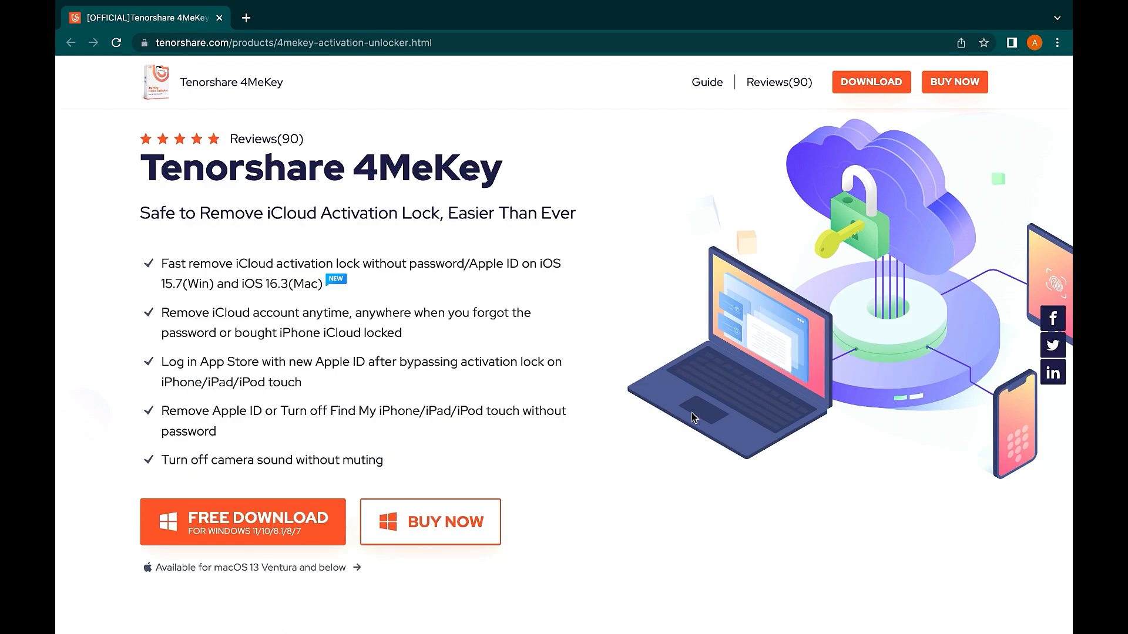
mouse_move(520, 474)
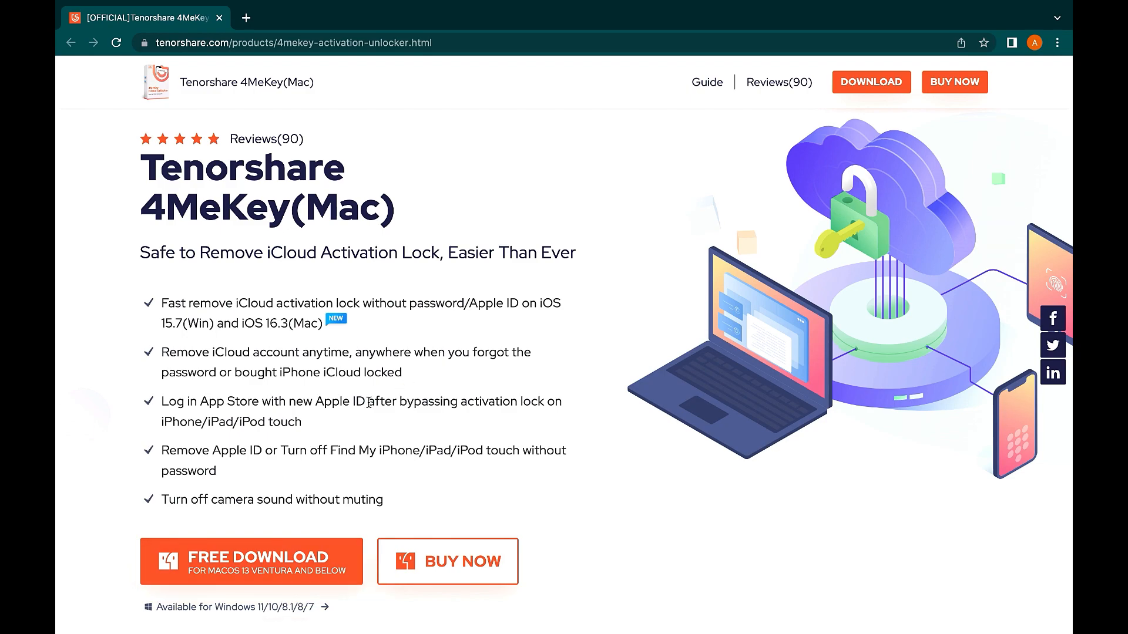
mouse_move(364, 424)
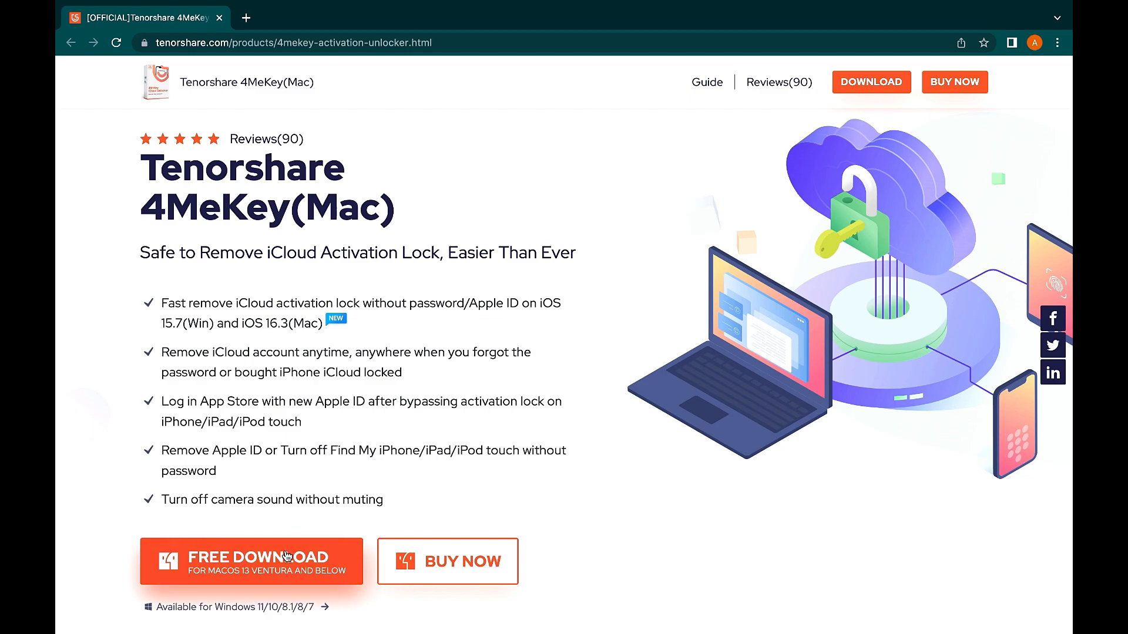
left_click(250, 561)
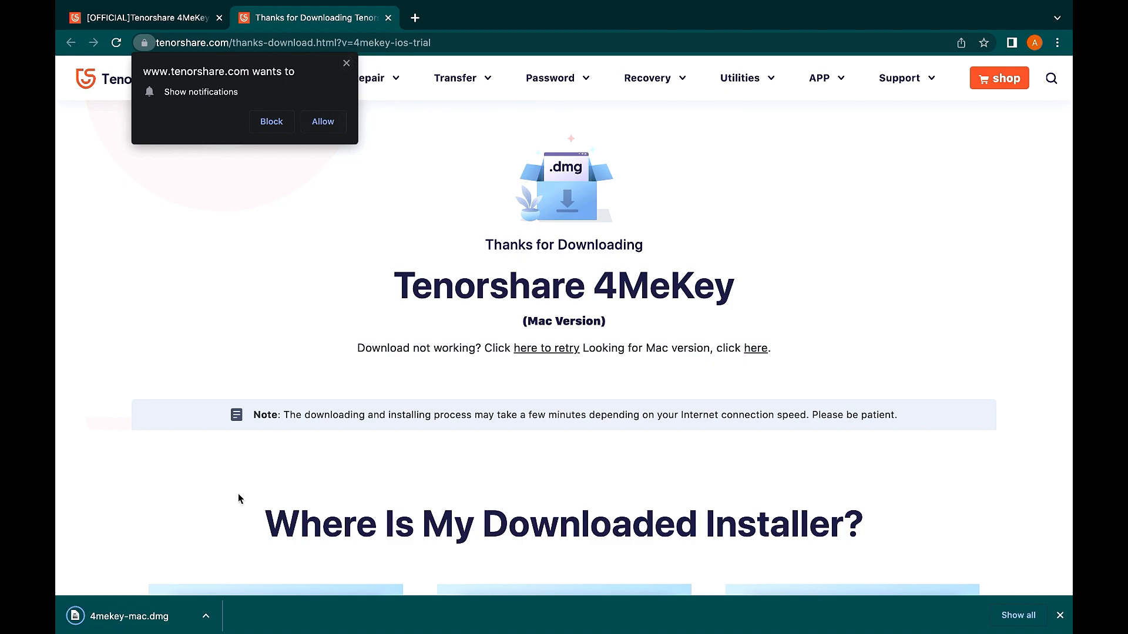
- Install 4MeKey from the .dmg into Applications and launch it, approving the security warning
left_click(129, 632)
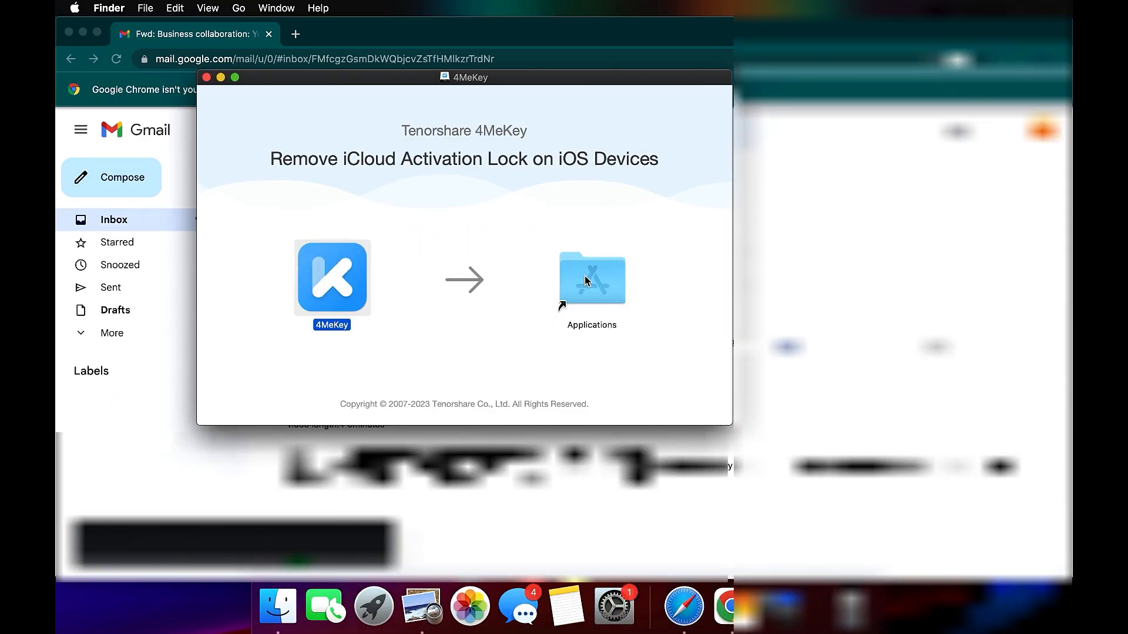
left_click_drag(332, 278, 591, 278)
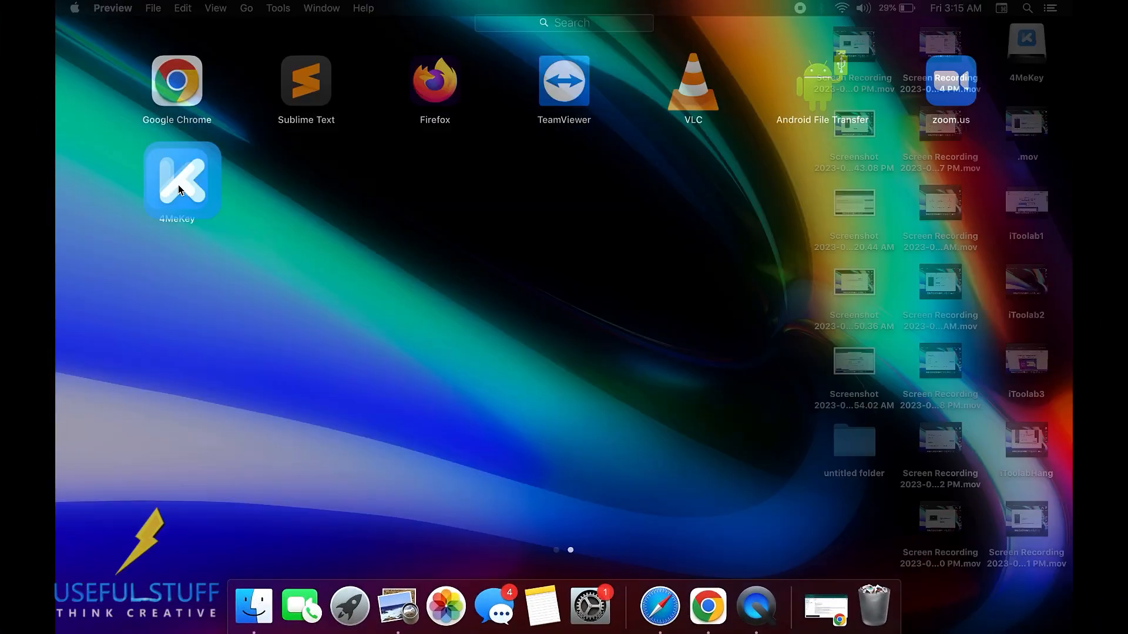
double_click(181, 179)
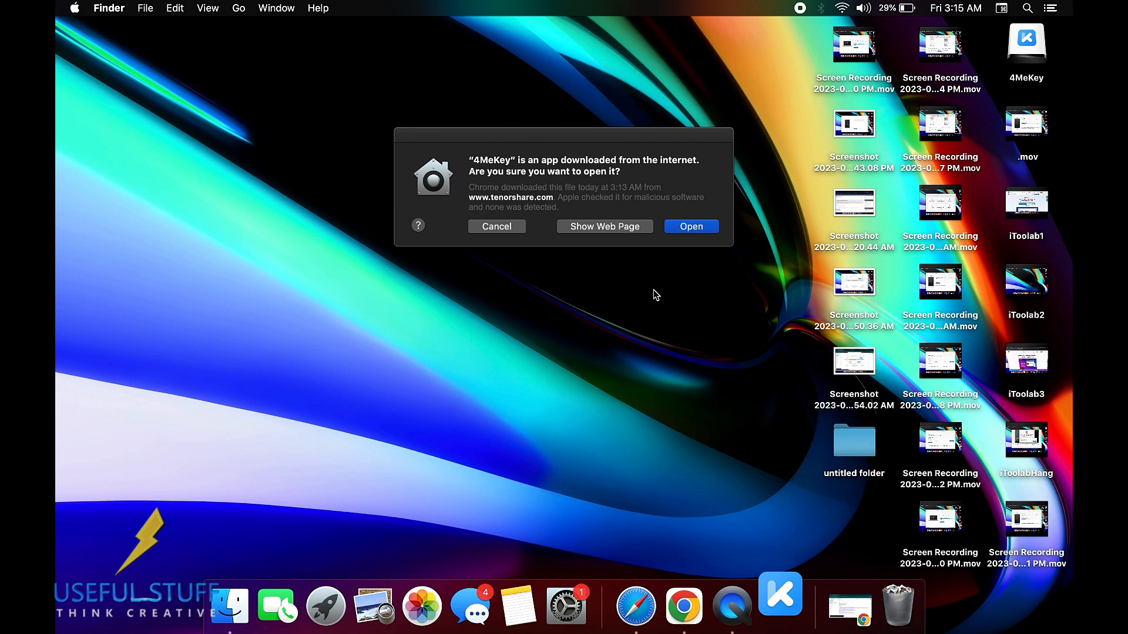
left_click(604, 226)
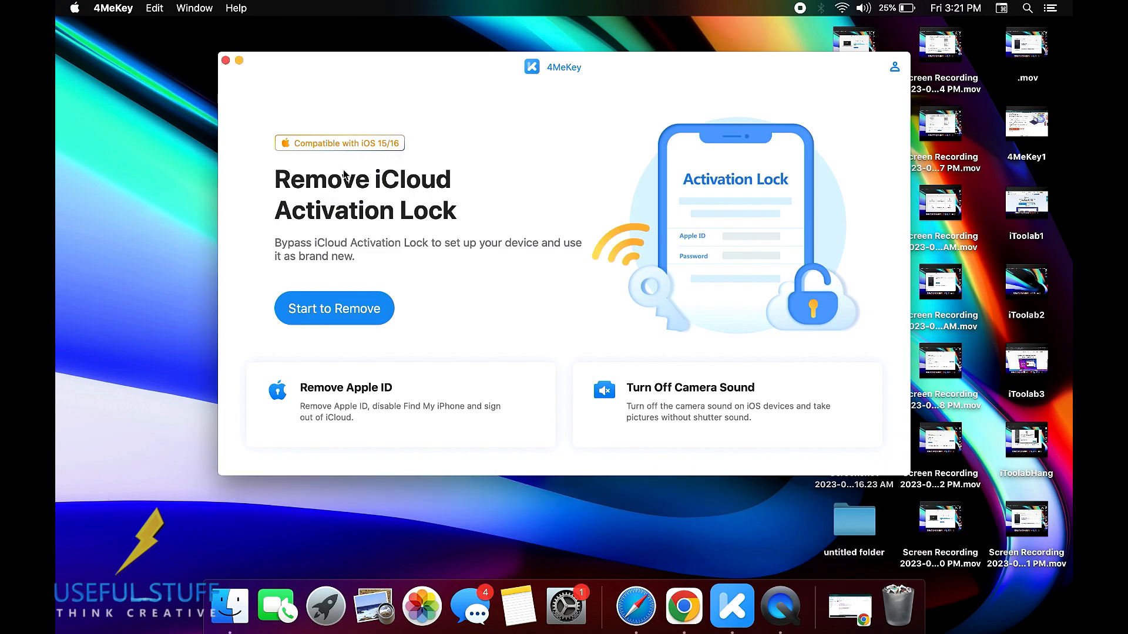
mouse_move(370, 151)
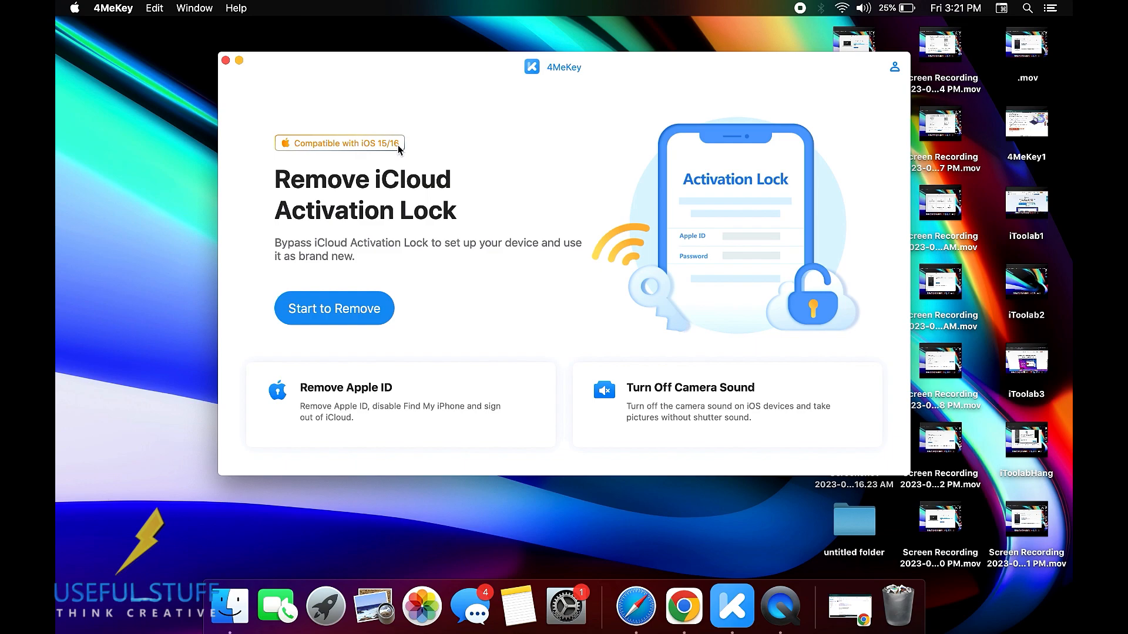
mouse_move(303, 146)
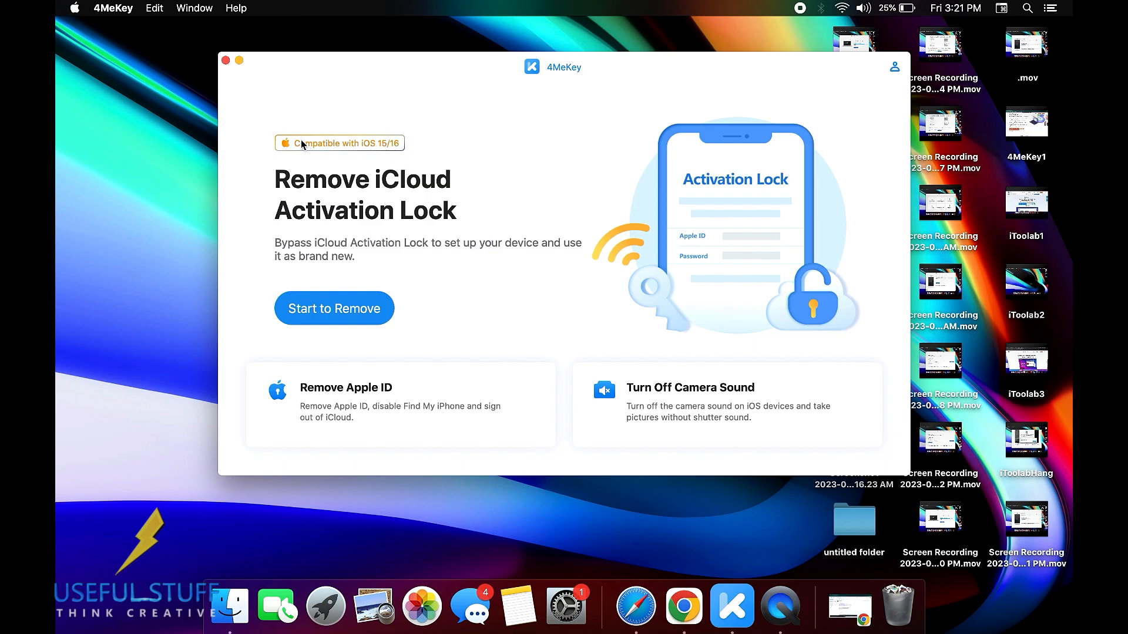
mouse_move(474, 274)
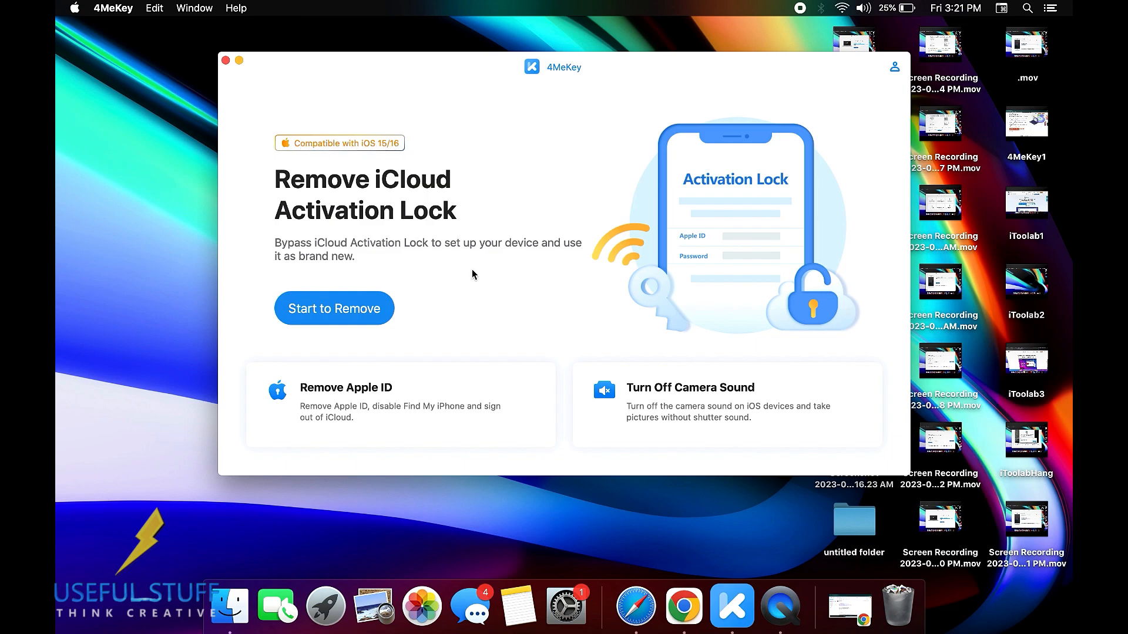
mouse_move(236, 463)
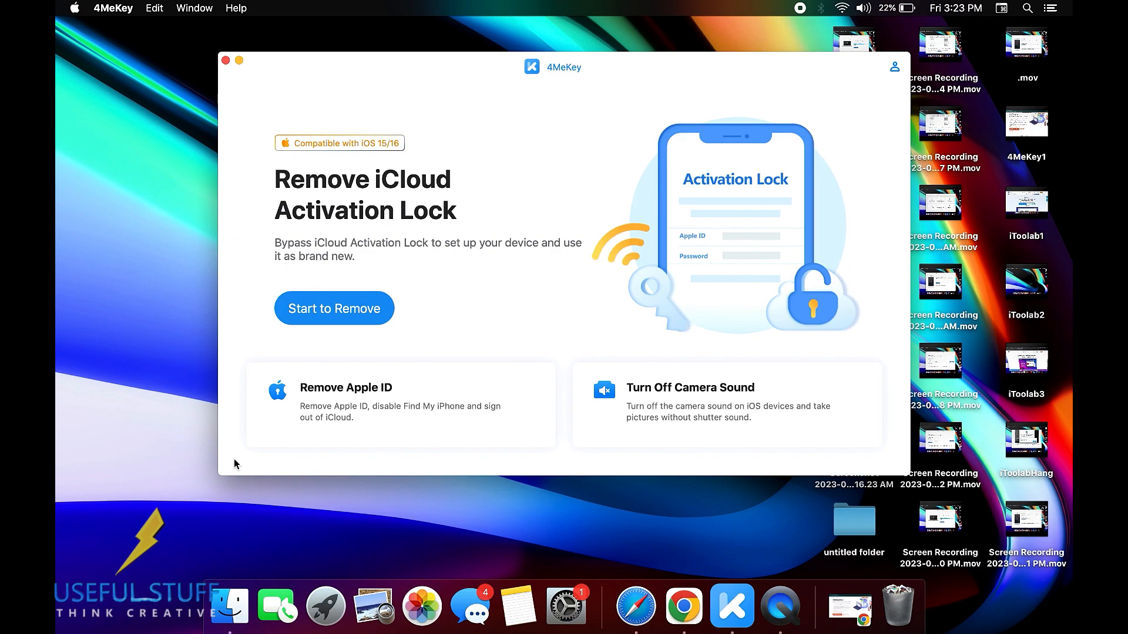
mouse_move(437, 382)
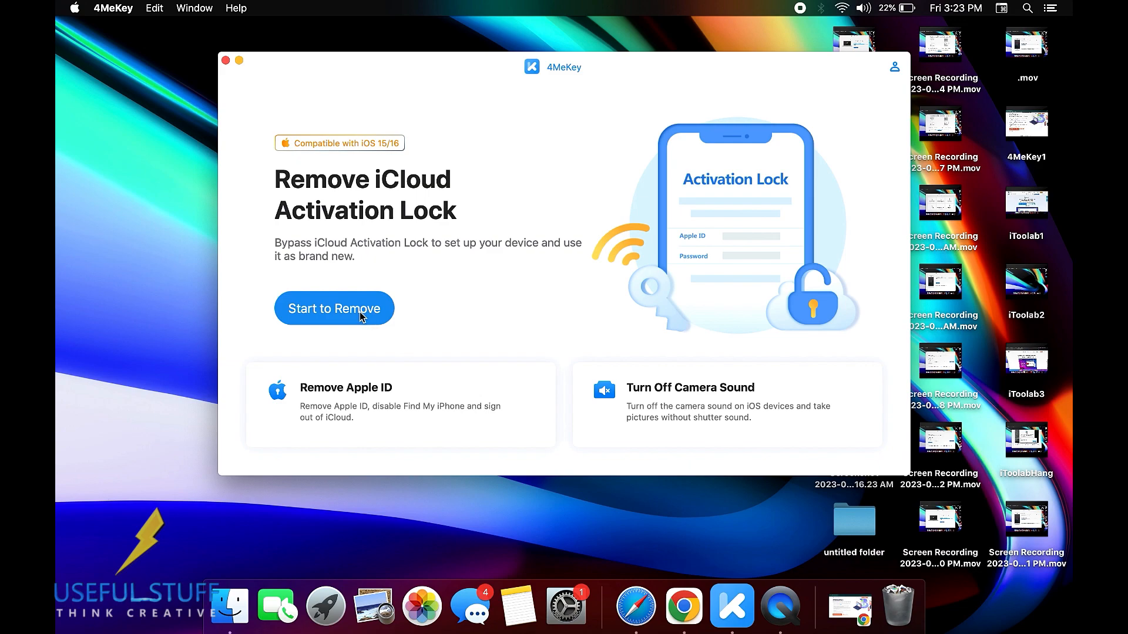
mouse_move(366, 400)
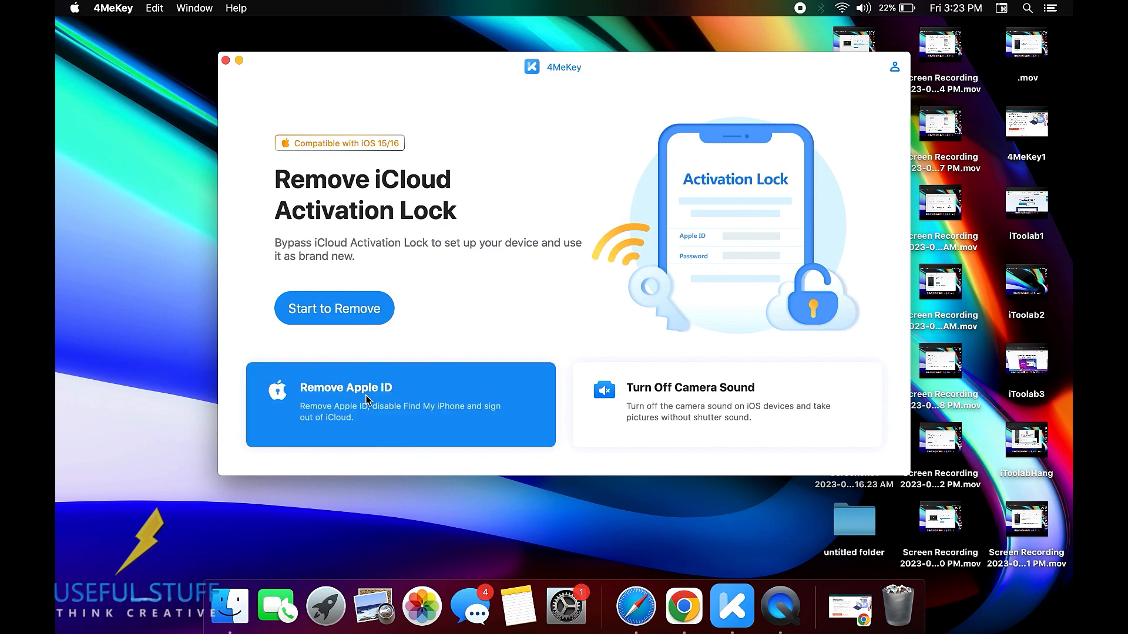
mouse_move(352, 316)
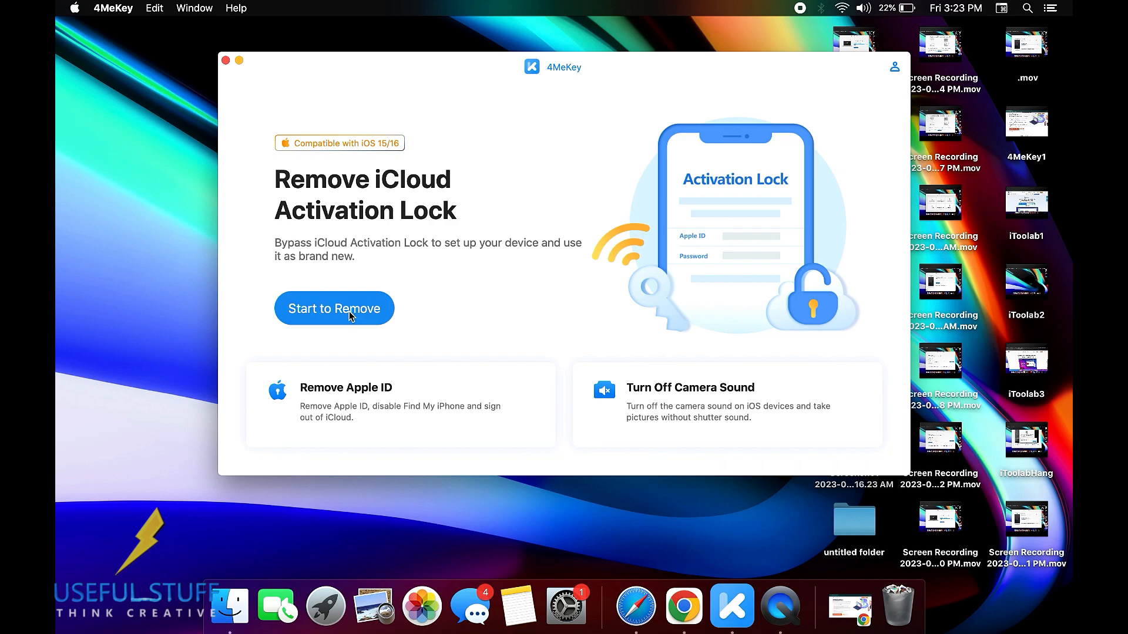
left_click(335, 308)
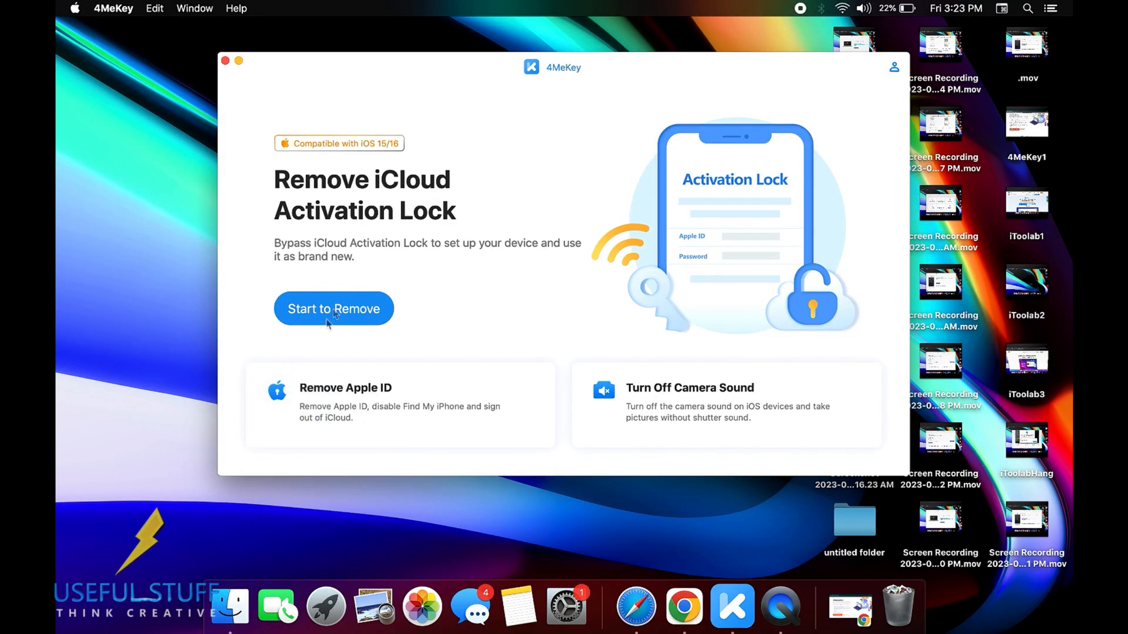
left_click(334, 308)
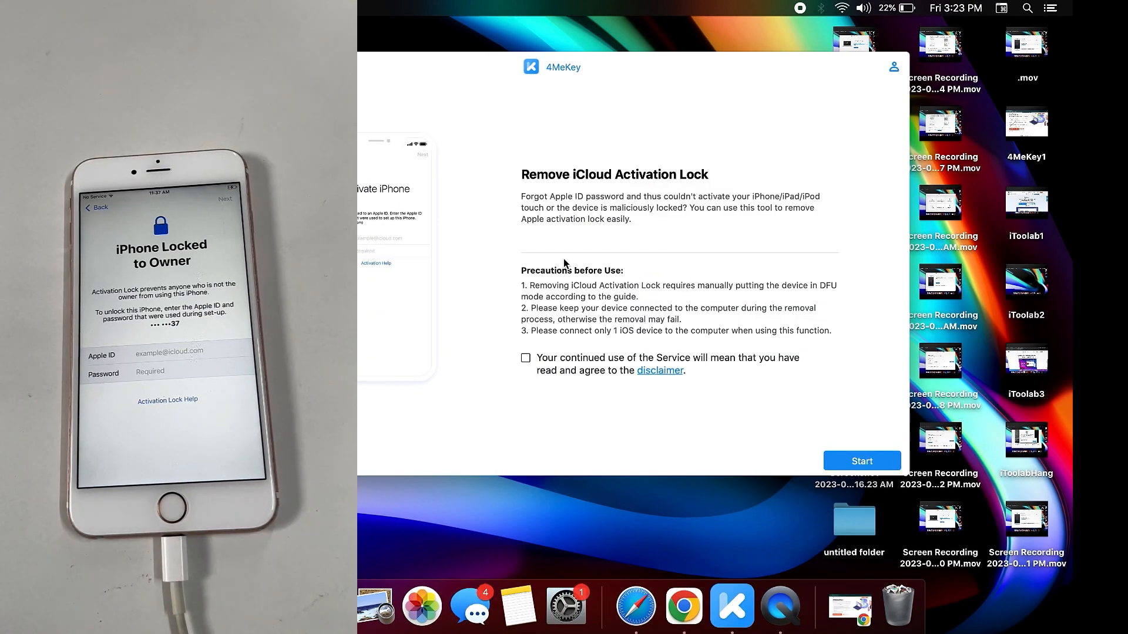
mouse_move(714, 265)
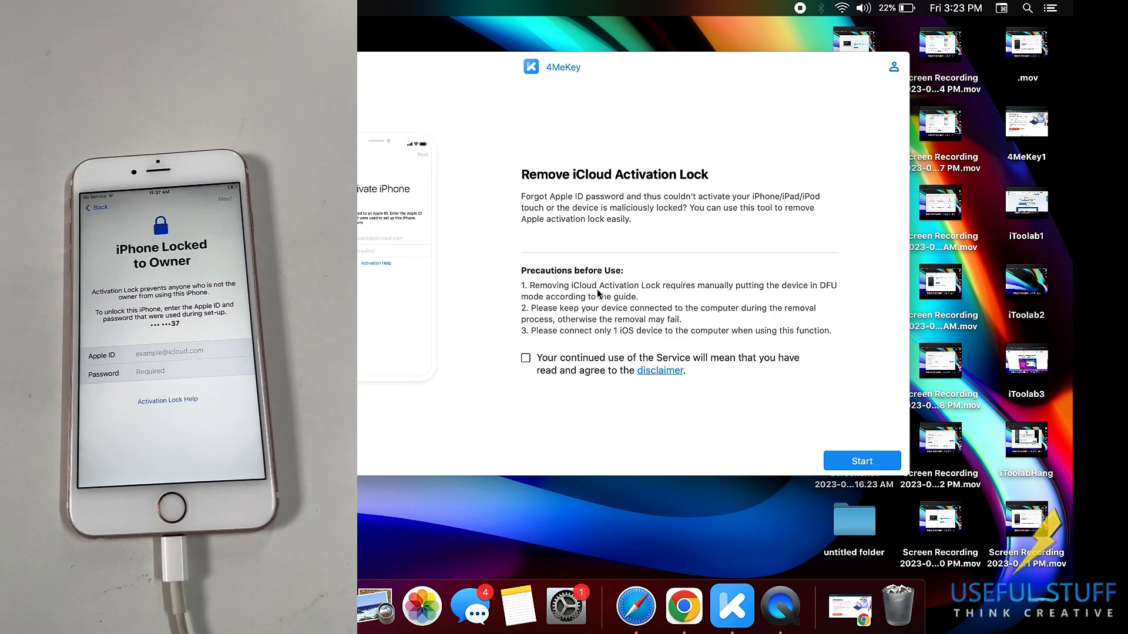
mouse_move(583, 307)
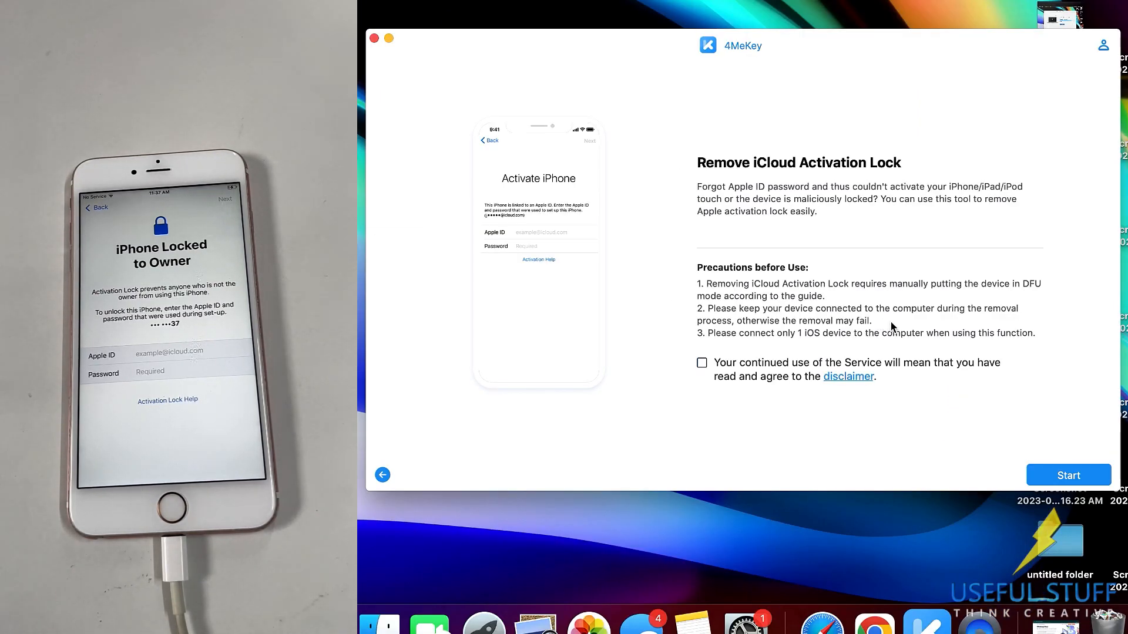
mouse_move(890, 365)
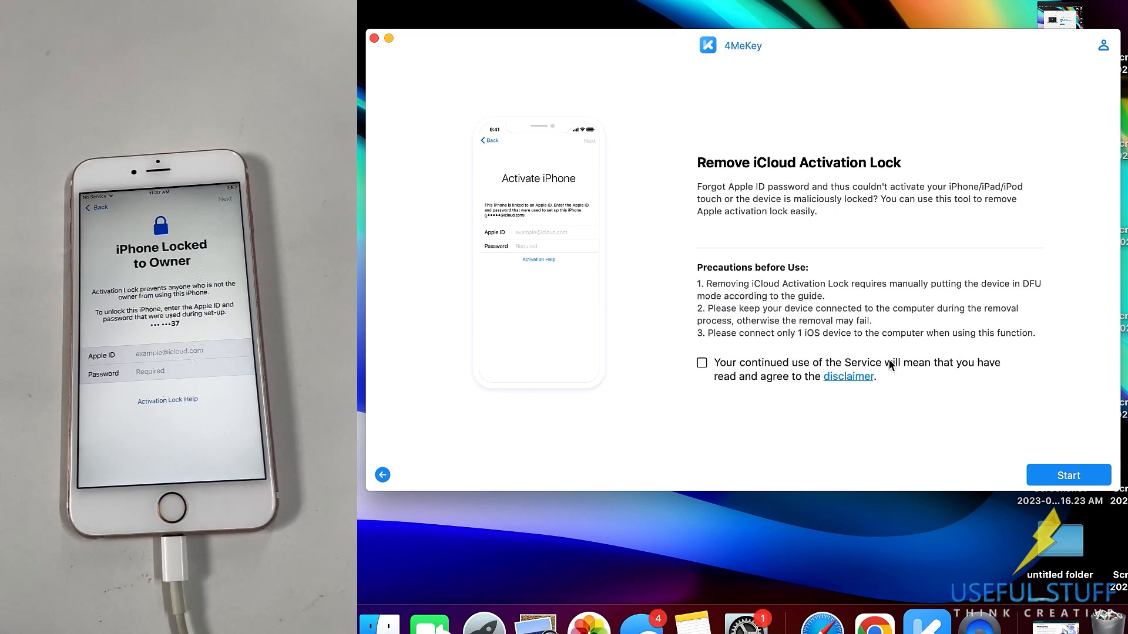
- Accept the service disclaimer and start the iCloud activation lock removal
left_click(701, 363)
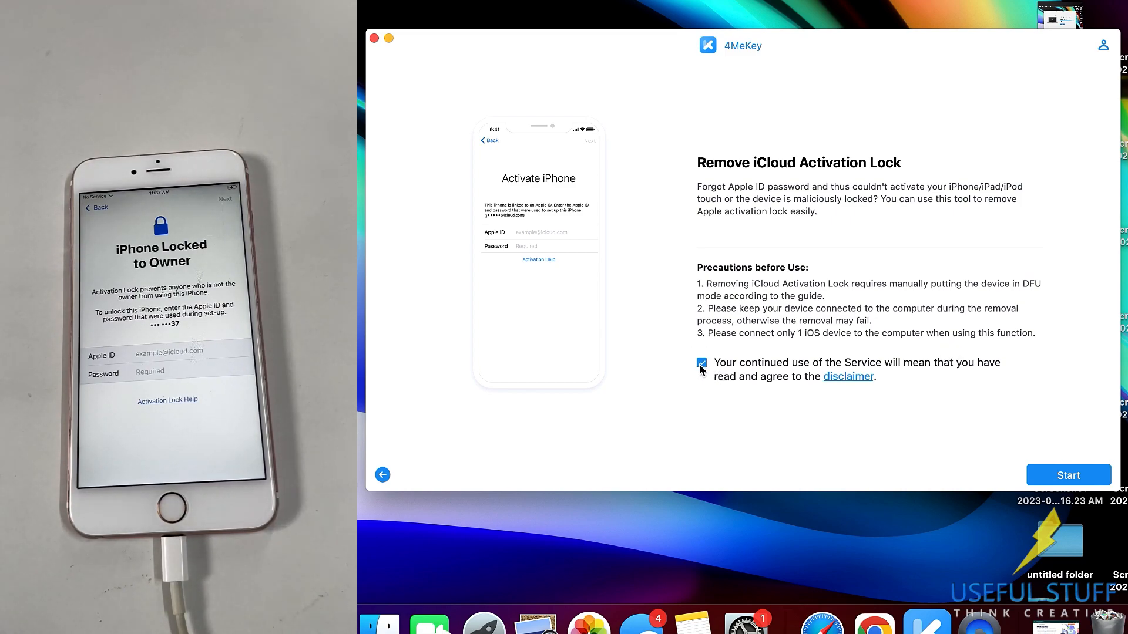
left_click(1068, 476)
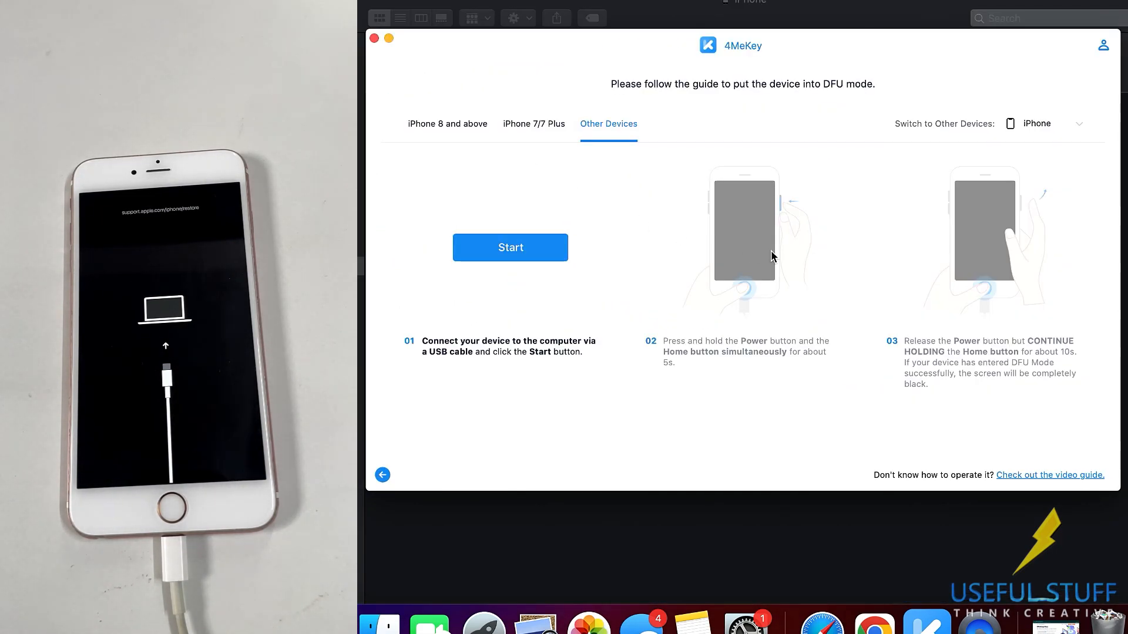
mouse_move(793, 162)
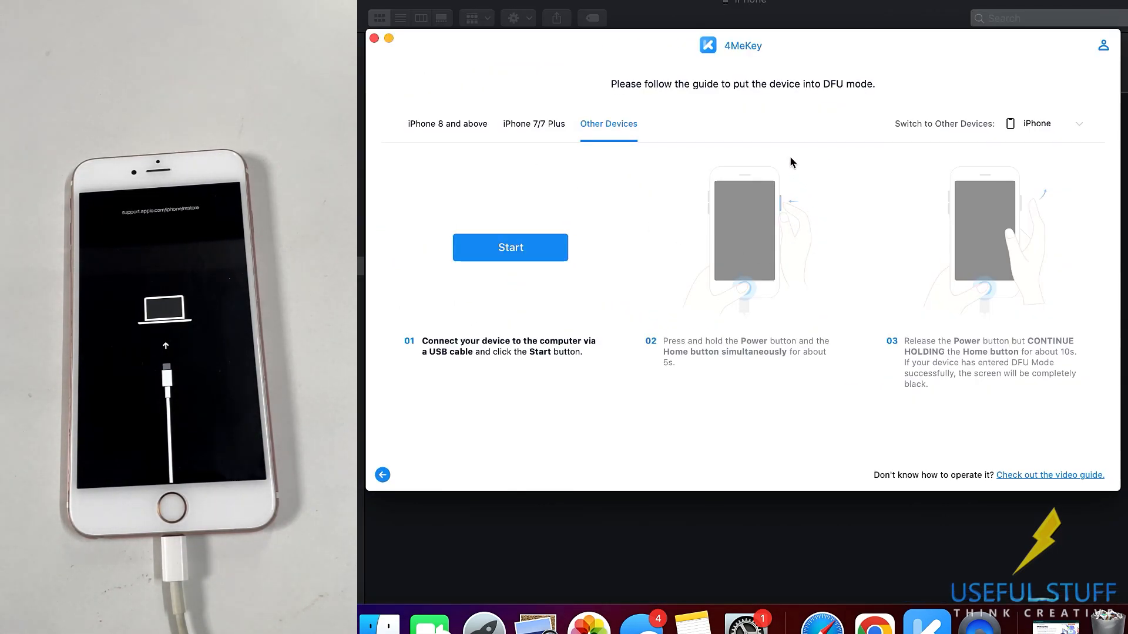
mouse_move(720, 163)
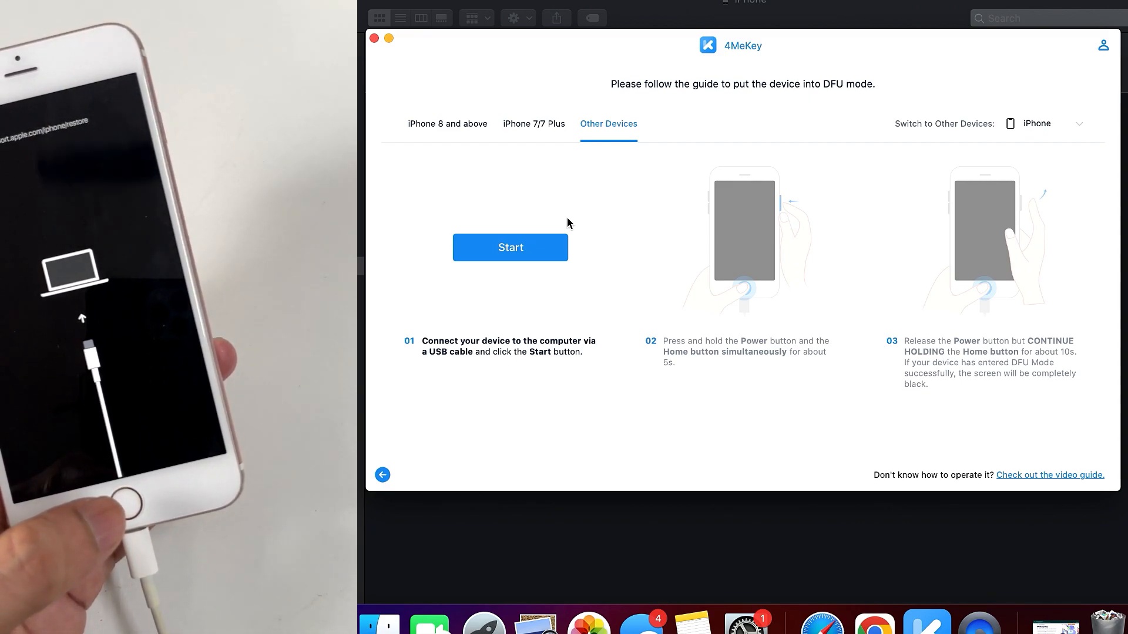
- Run the guided DFU-mode countdown for other iPhone models, retrying until the phone enters DFU
left_click(532, 249)
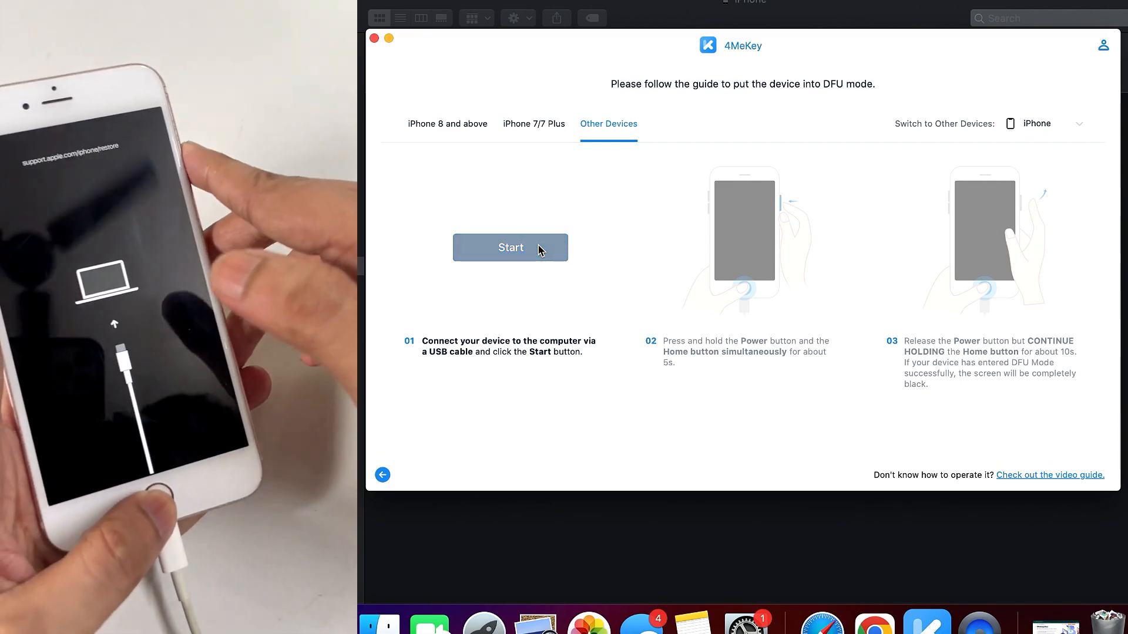
left_click(511, 247)
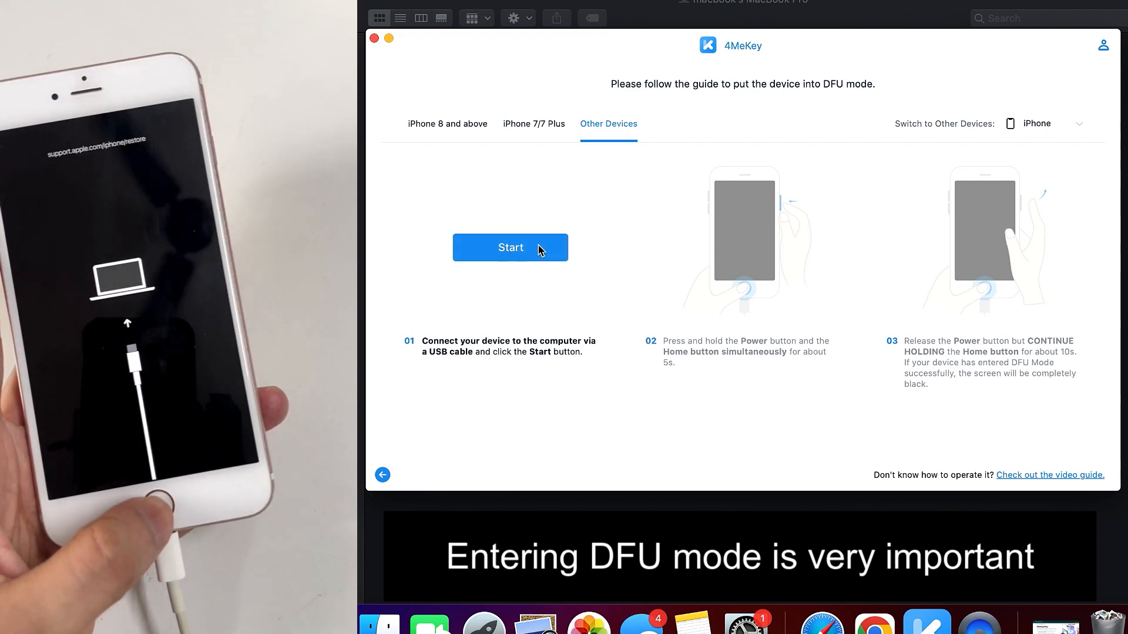
left_click(510, 247)
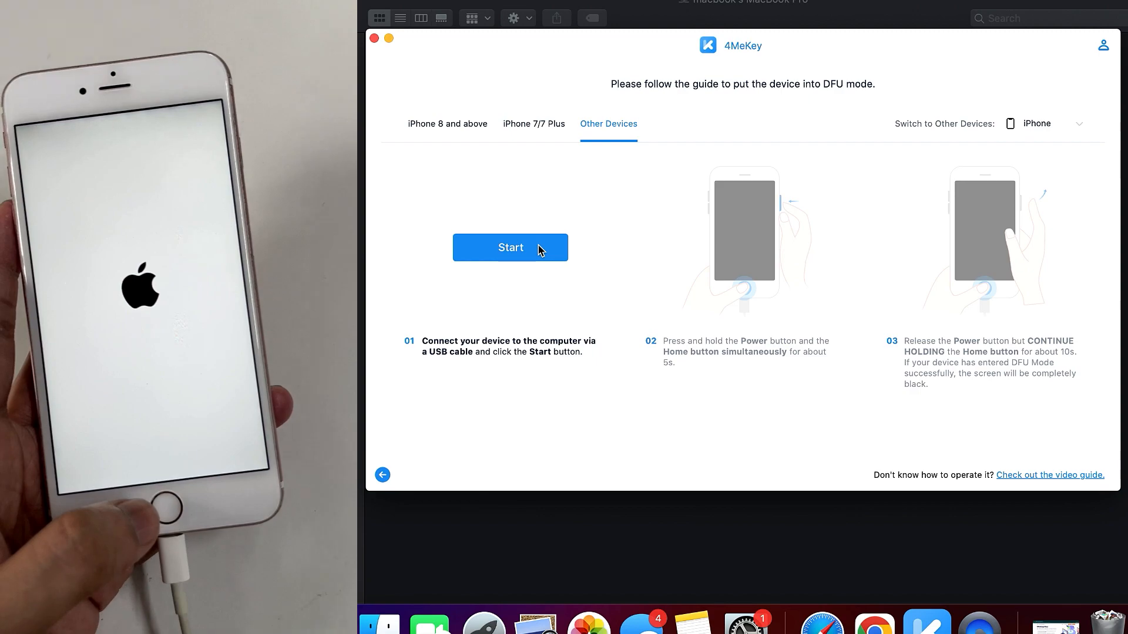
left_click(510, 248)
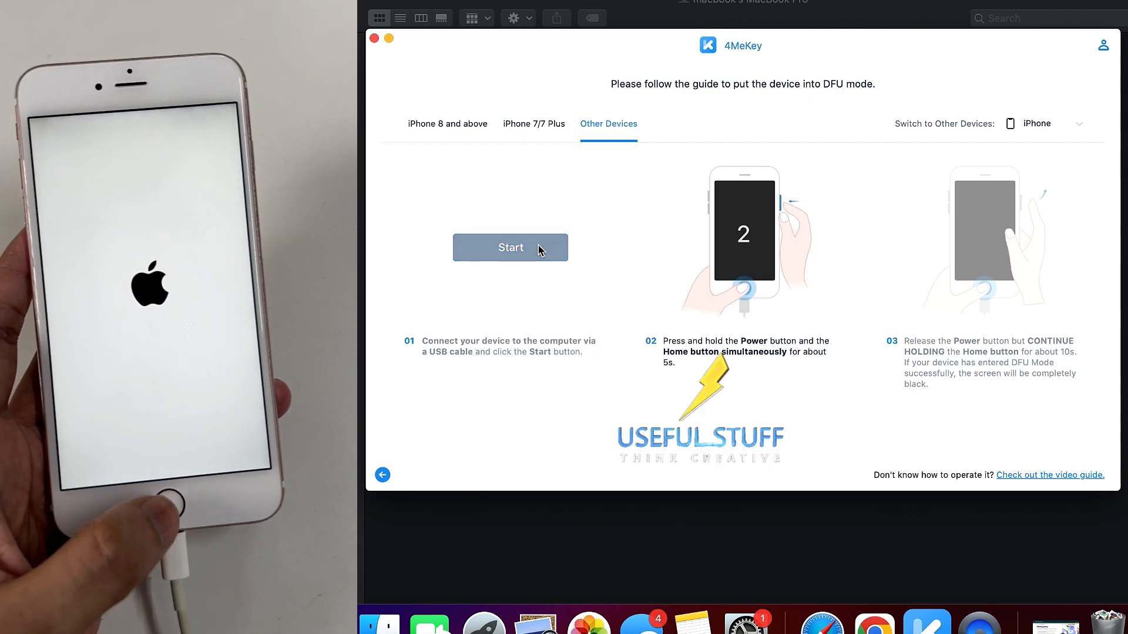
left_click(510, 247)
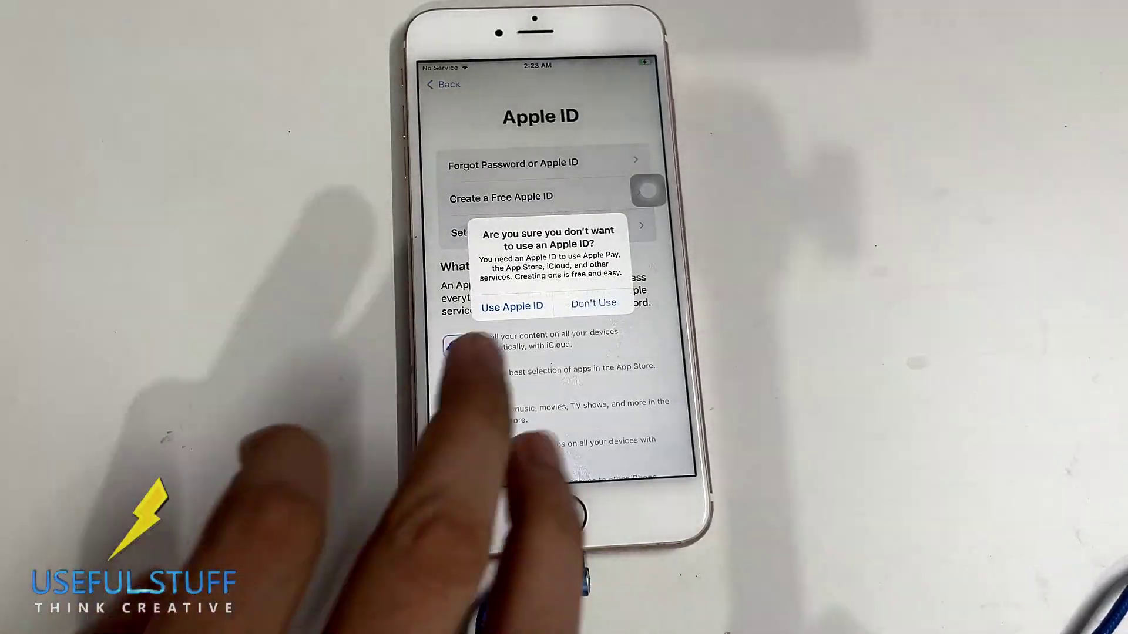
- Choose Don't Use at the Apple ID prompt to finish iPhone setup without an Apple ID
left_click(593, 303)
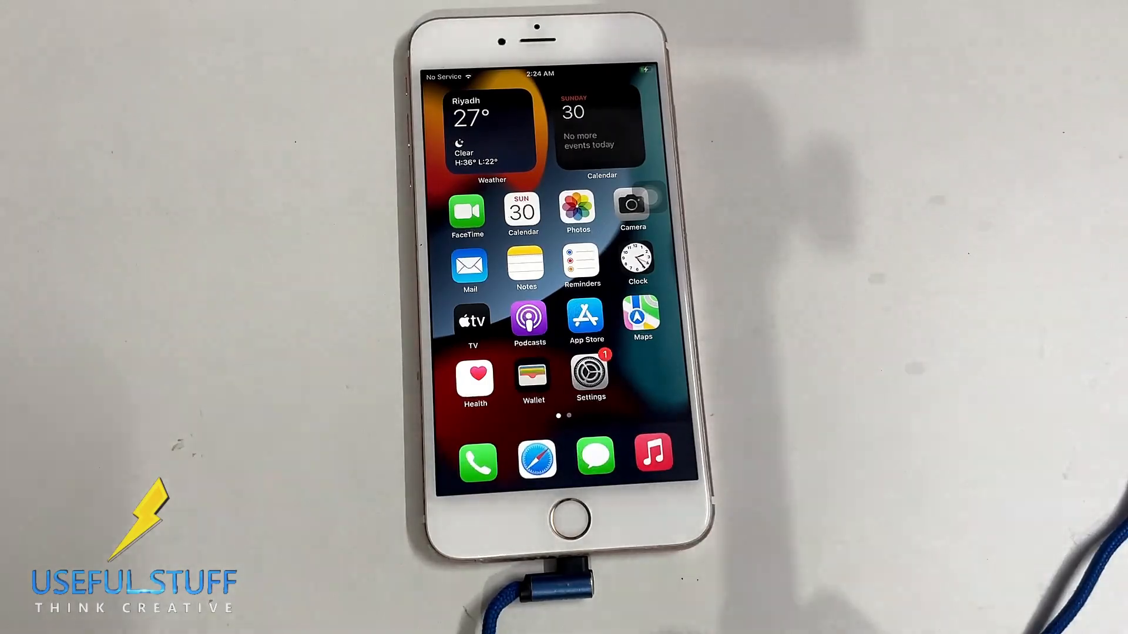
- Browse the unlocked iPhone's Settings list to verify the phone works normally
left_click(590, 371)
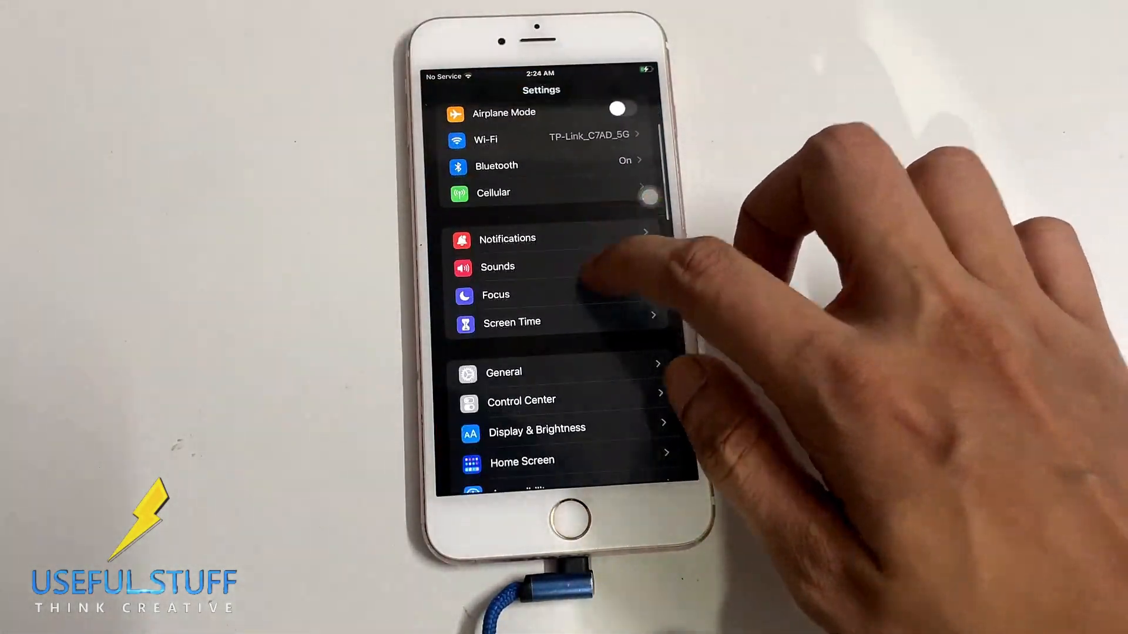
left_click(497, 267)
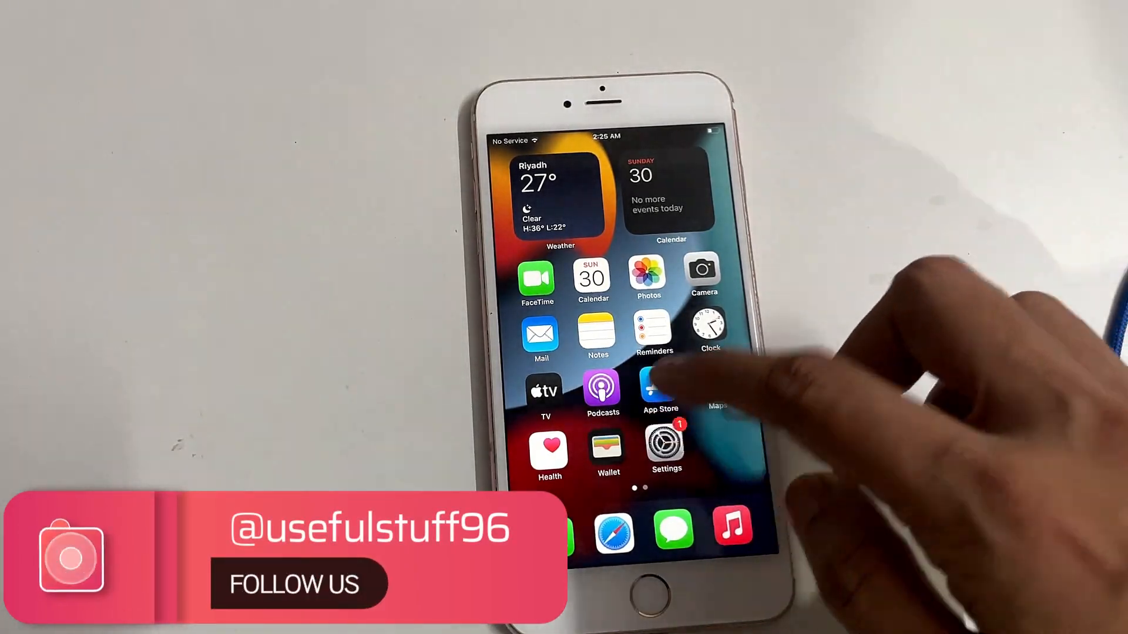
left_click(665, 444)
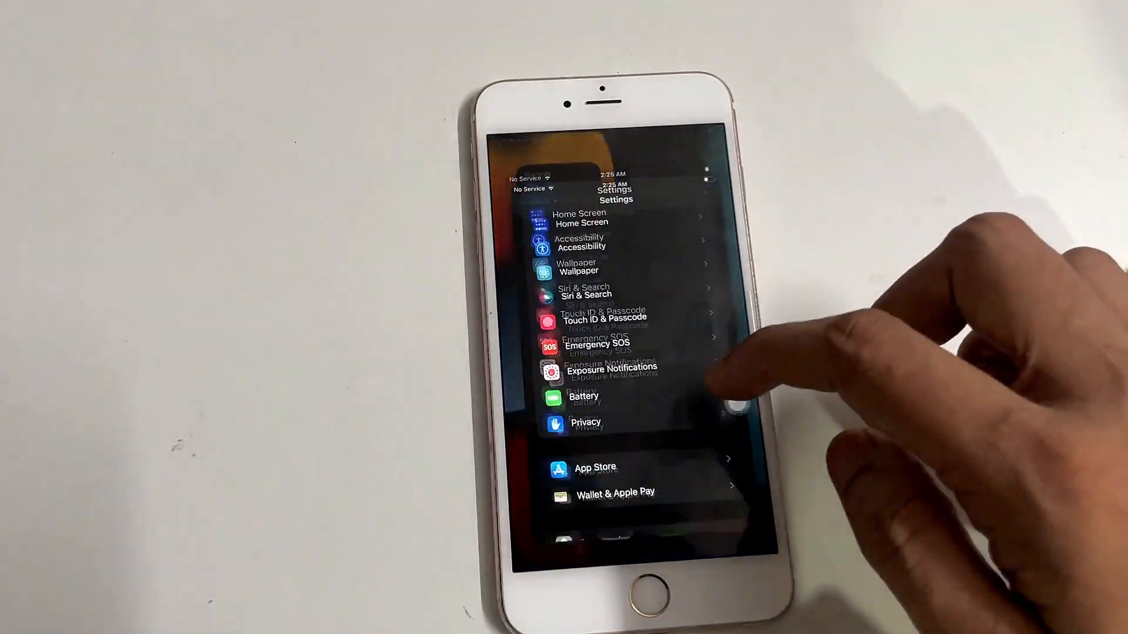